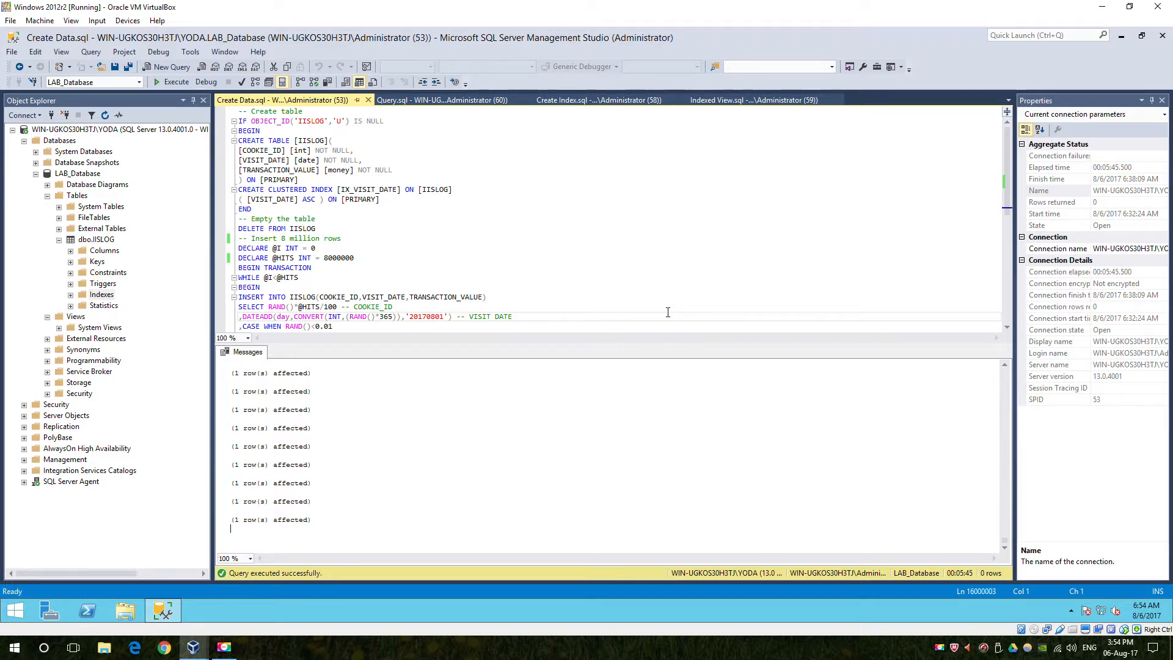
{"action": "mouse_move", "coordinate": [876, 539]}
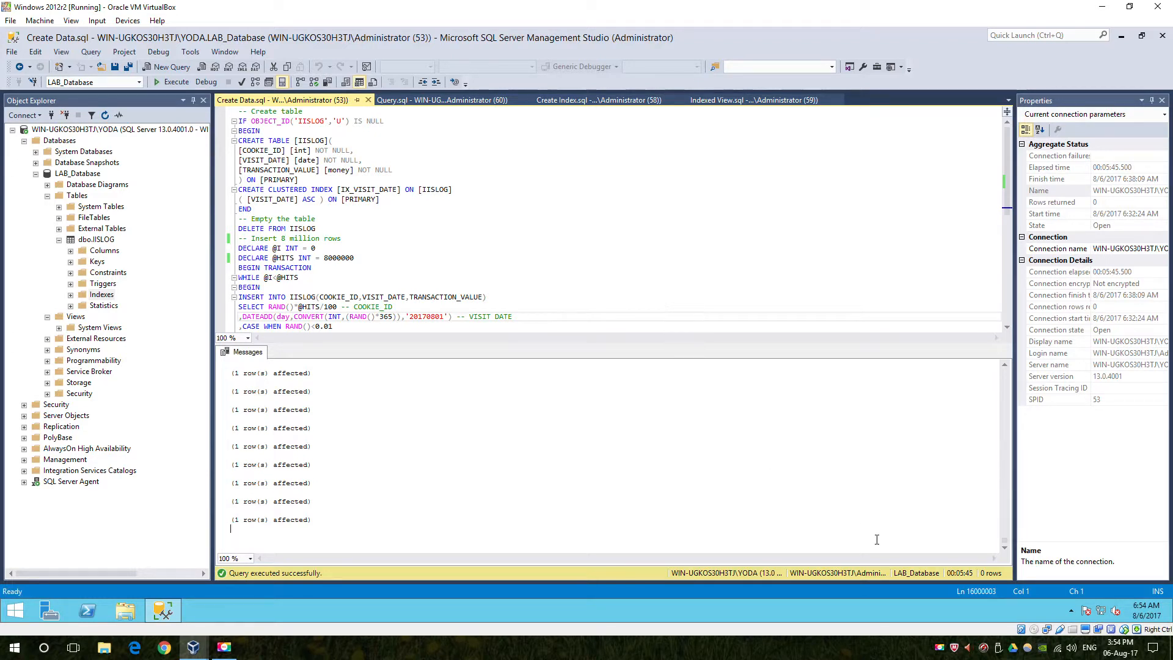
{"action": "mouse_move", "coordinate": [962, 585]}
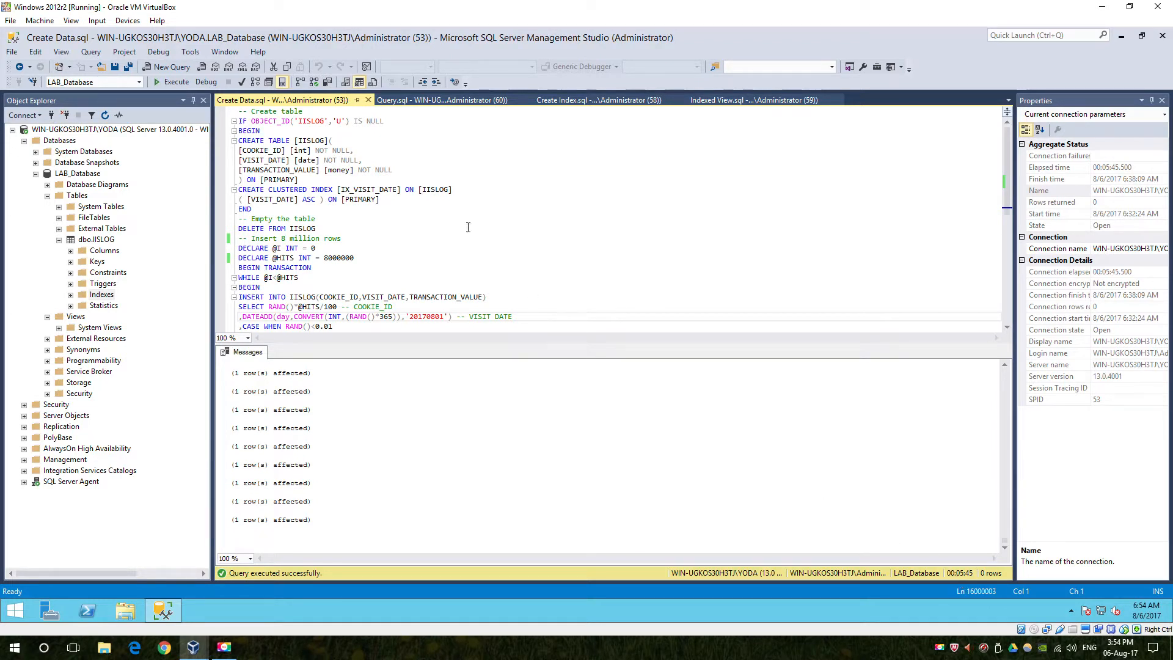
- Execute the COOKIE_ID group-by on IISLOG and review its plan and IO messages: 32465 logical reads
{"action": "left_click", "coordinate": [441, 99]}
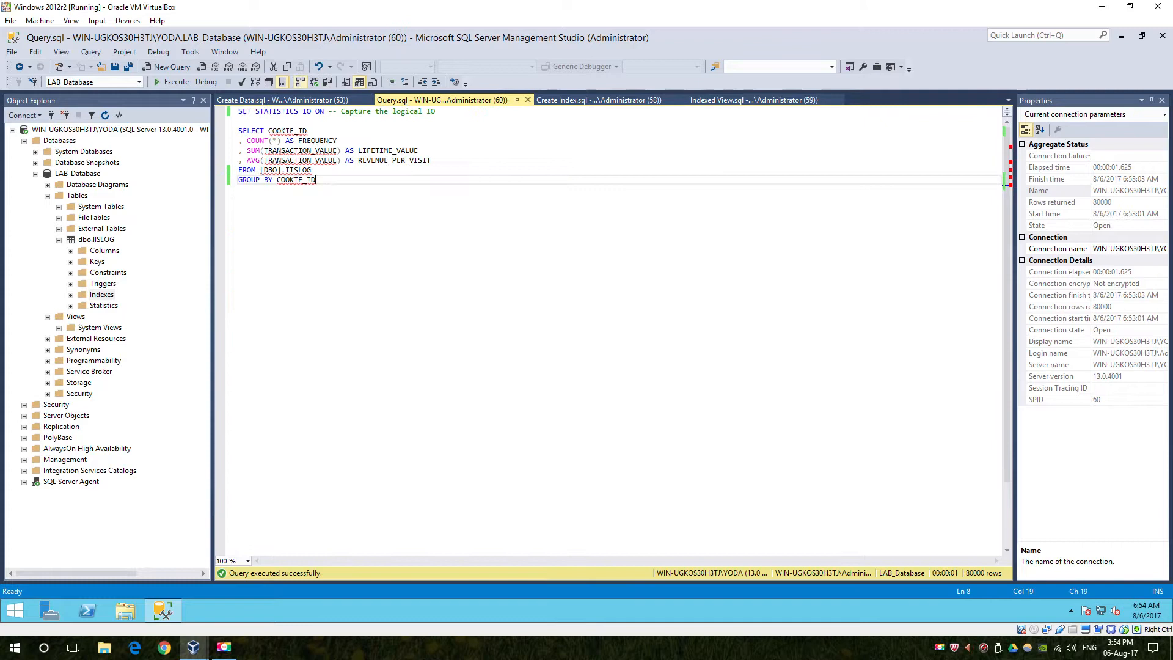
{"action": "mouse_move", "coordinate": [172, 81]}
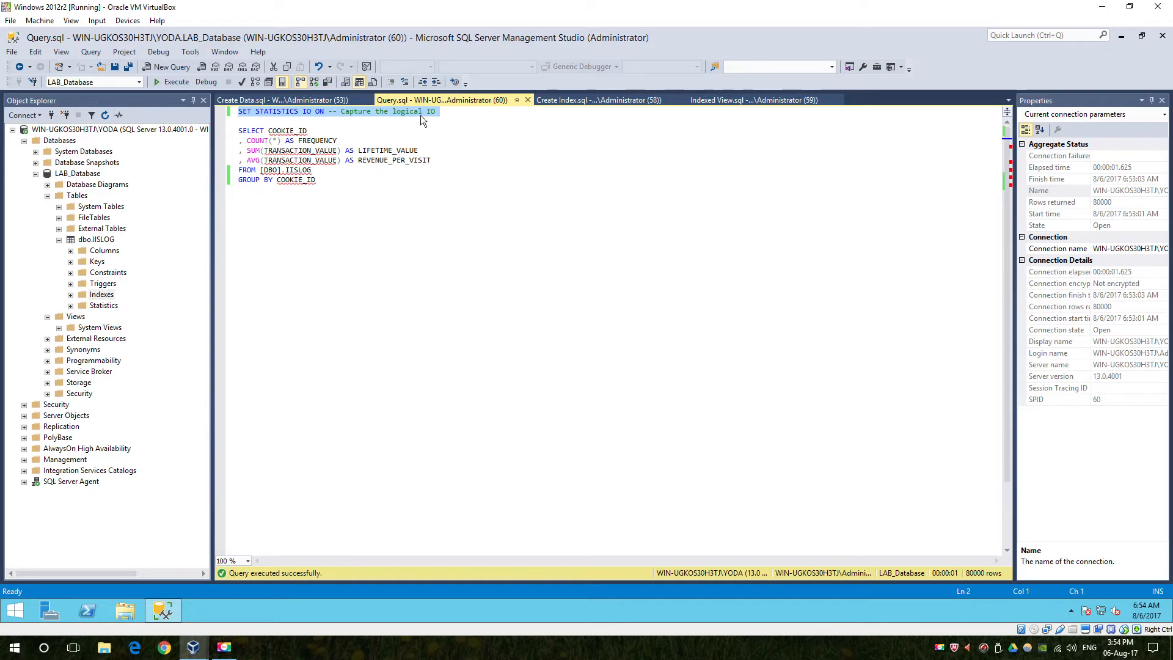
{"action": "left_click", "coordinate": [316, 179]}
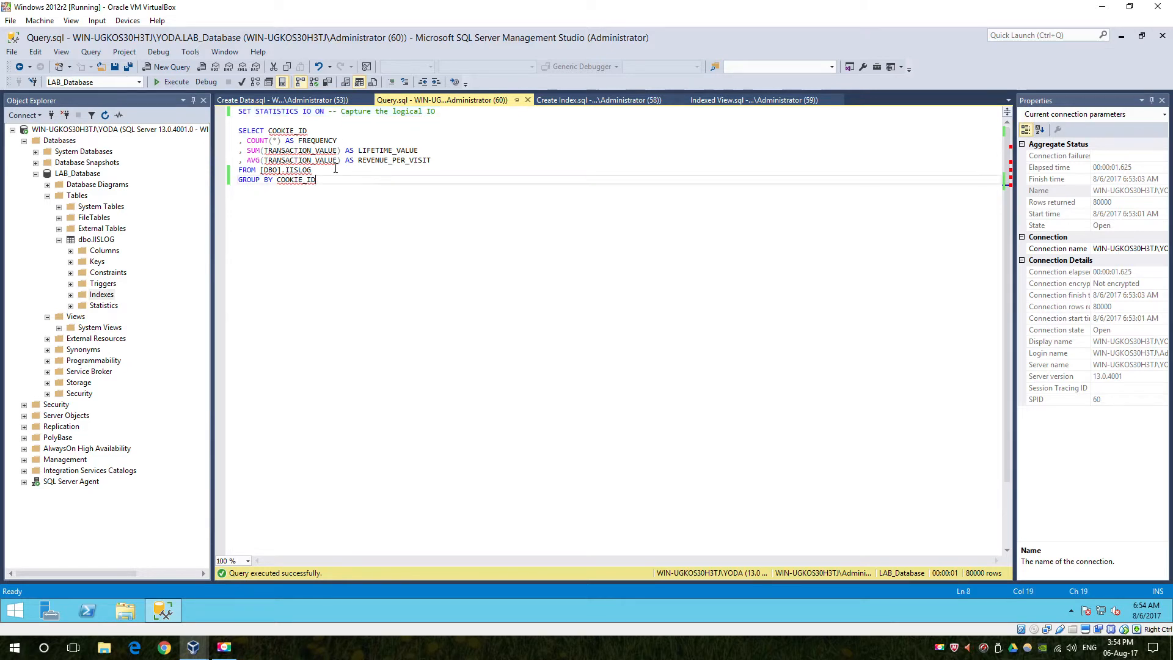
{"action": "left_click", "coordinate": [173, 81]}
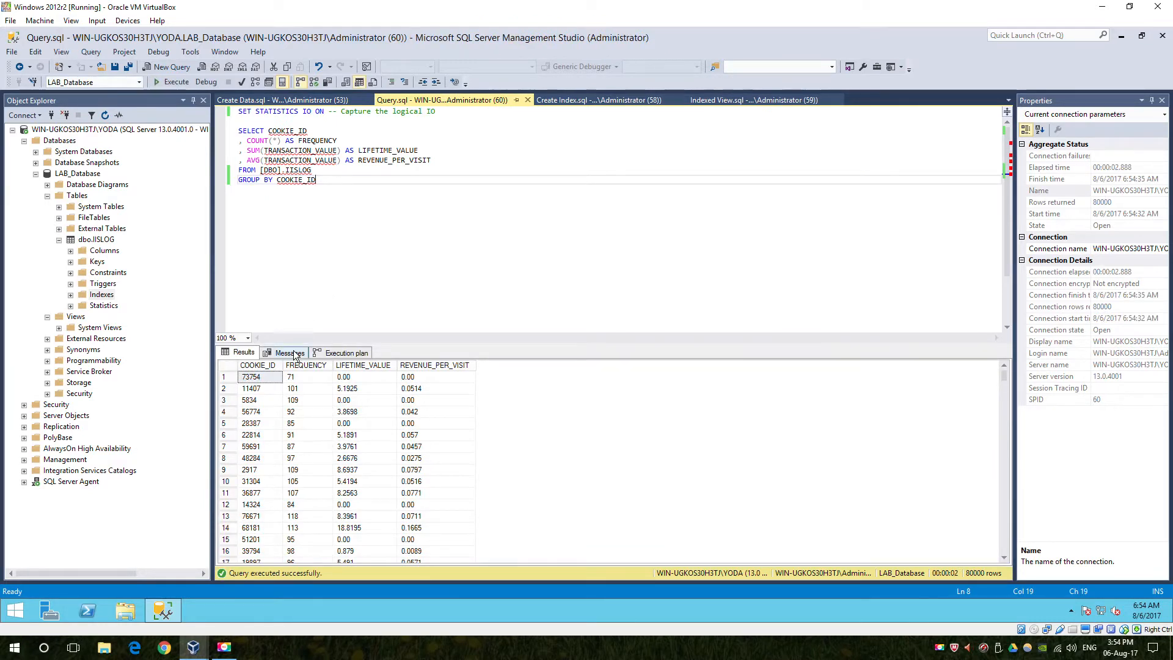
{"action": "left_click", "coordinate": [288, 352]}
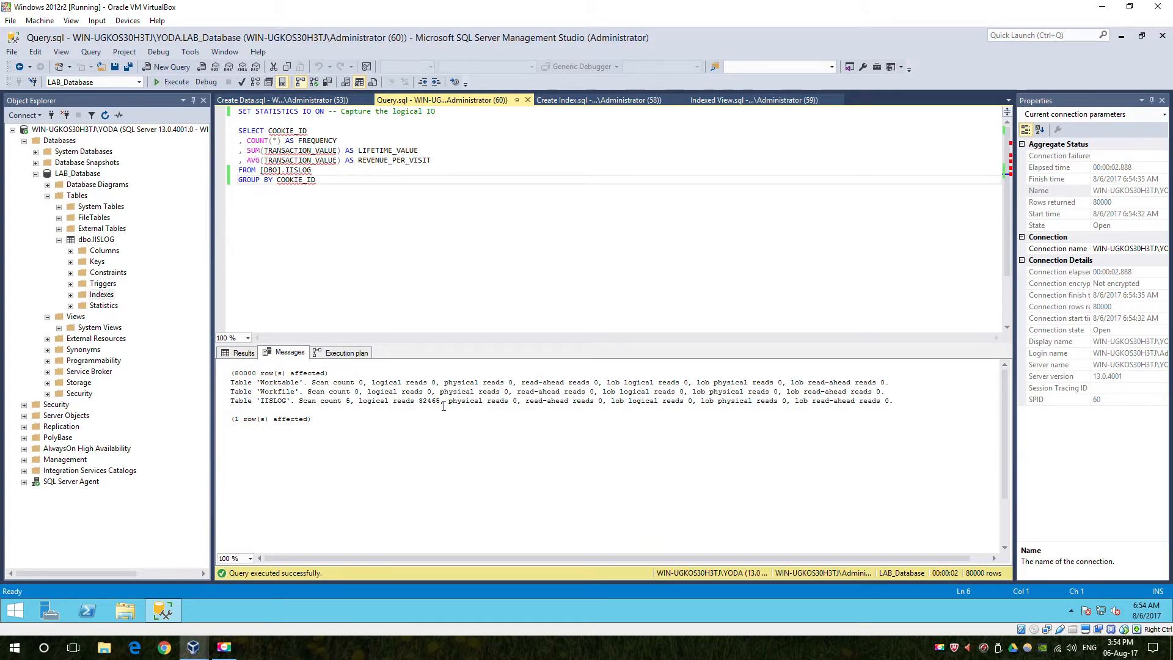
{"action": "left_click", "coordinate": [345, 352]}
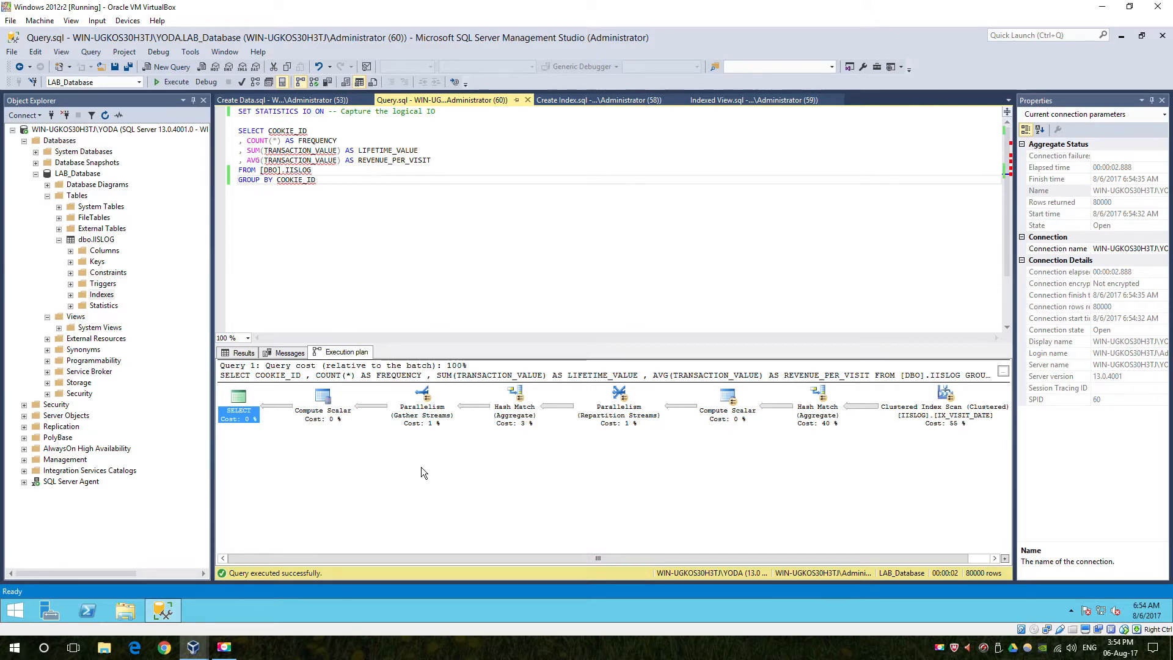
{"action": "mouse_move", "coordinate": [445, 388]}
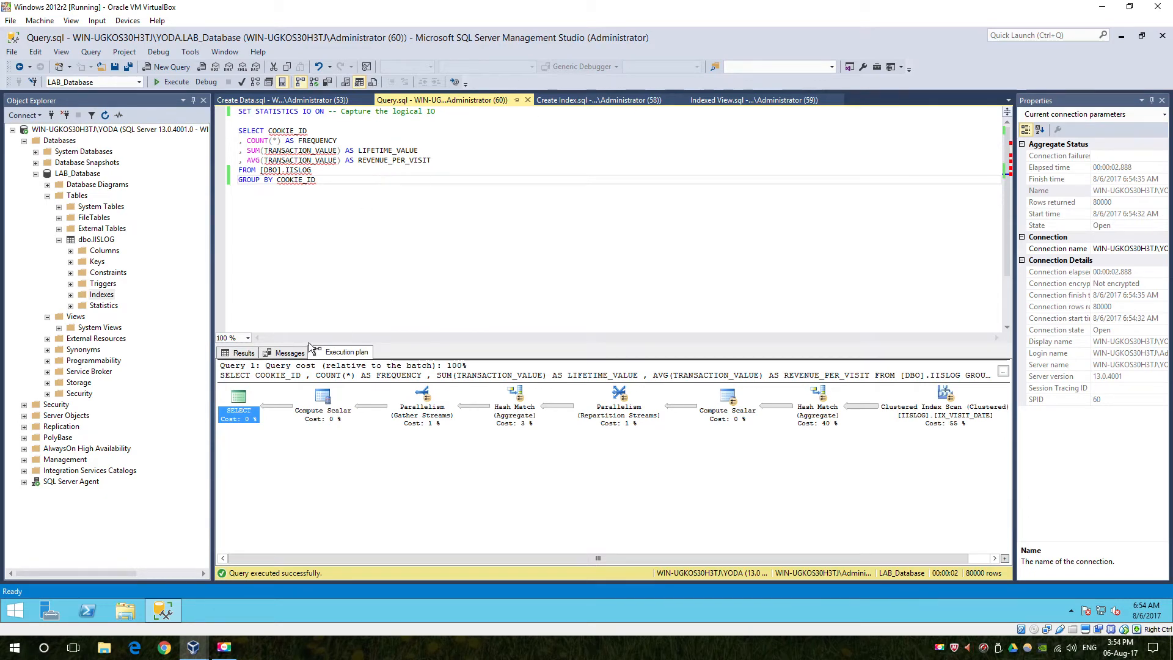
{"action": "left_click", "coordinate": [288, 351]}
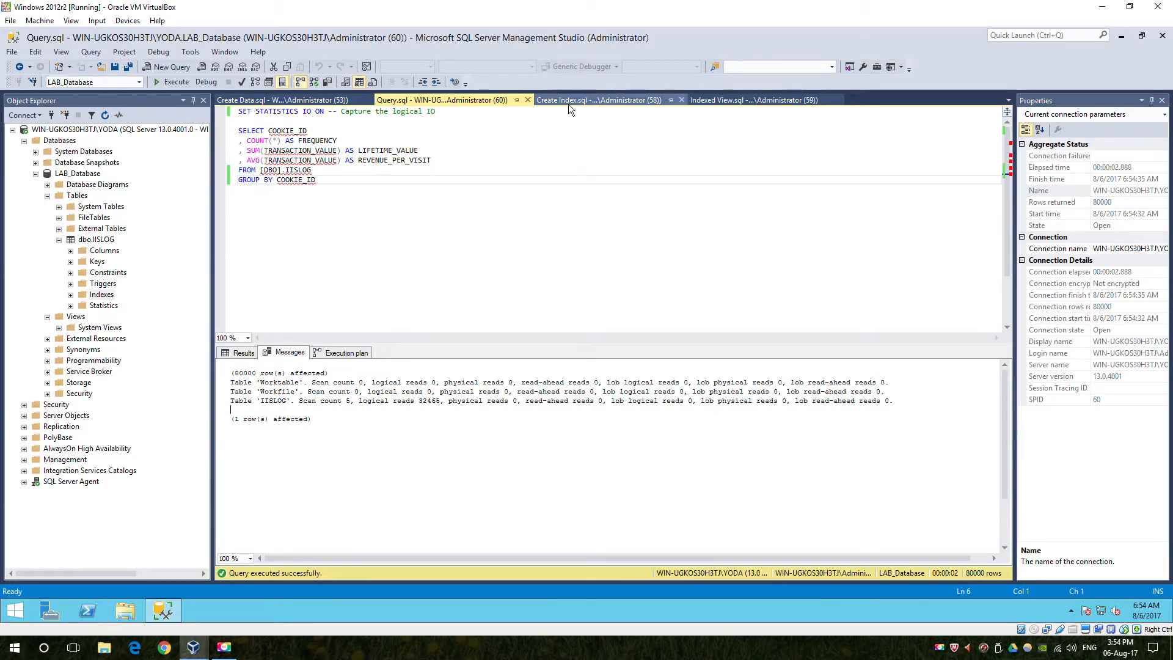
{"action": "left_click", "coordinate": [599, 99]}
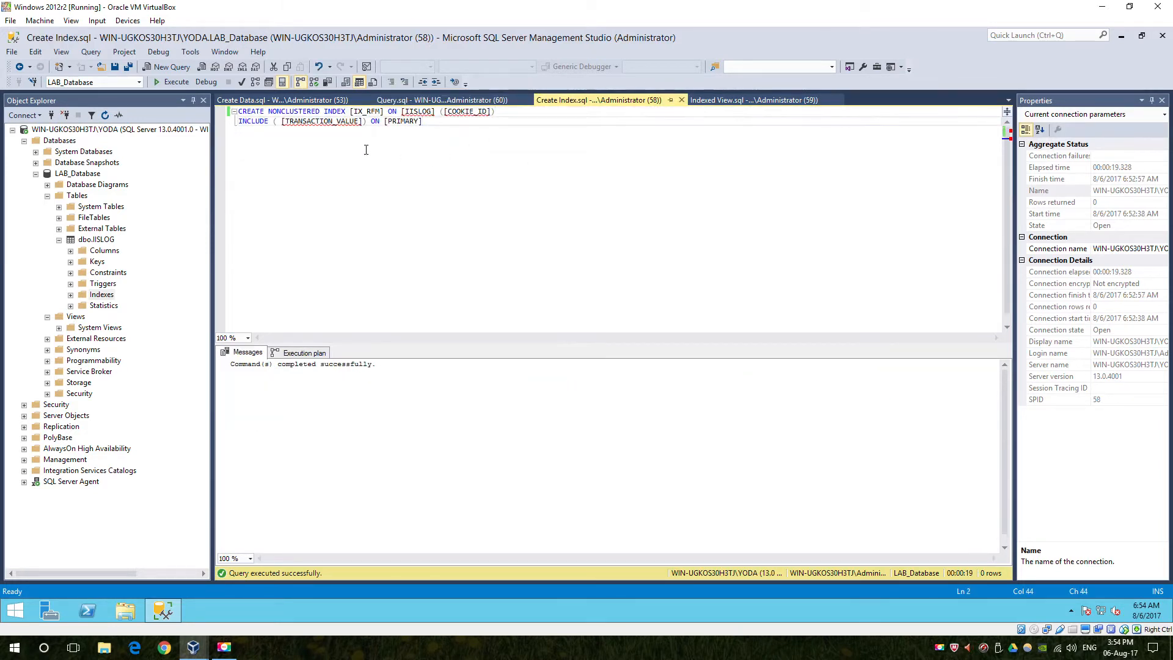
{"action": "left_click", "coordinate": [175, 82]}
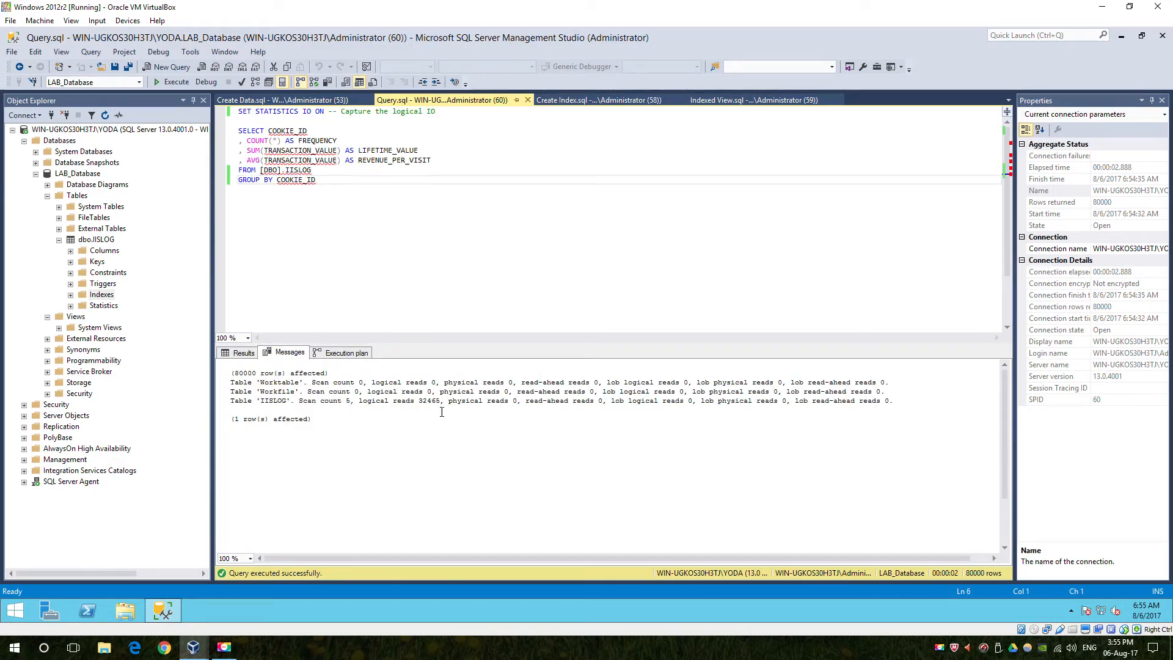
{"action": "mouse_move", "coordinate": [173, 82]}
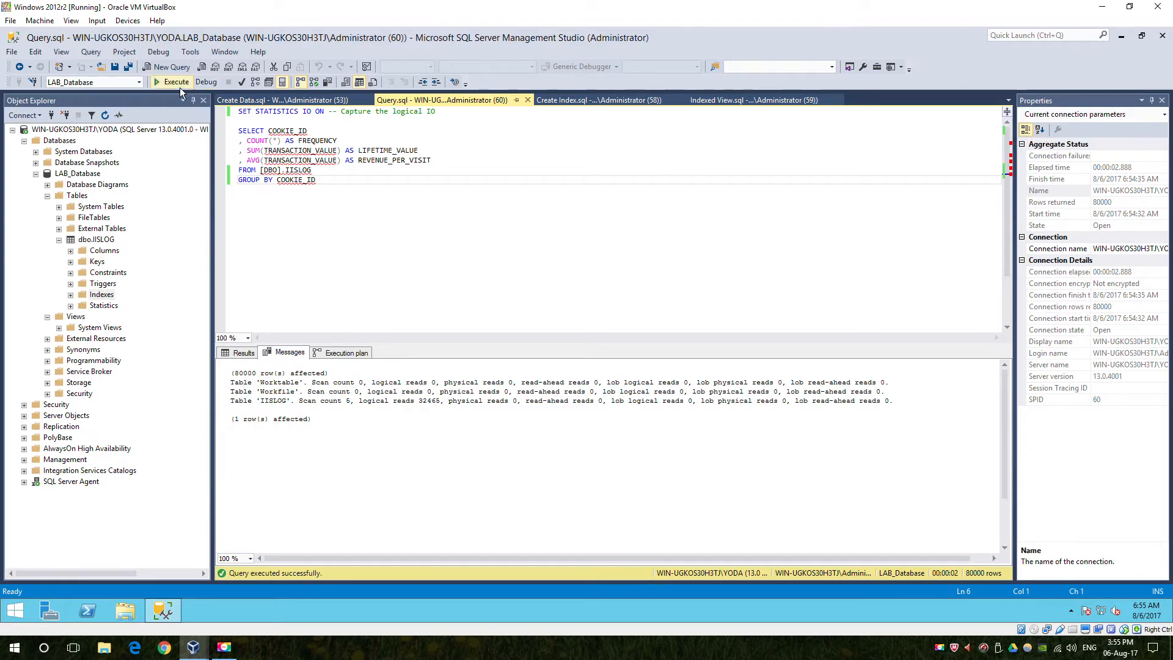
- Re-execute the group-by query with the nonclustered index, reading about 29082 pages on IISLOG
{"action": "left_click", "coordinate": [171, 82]}
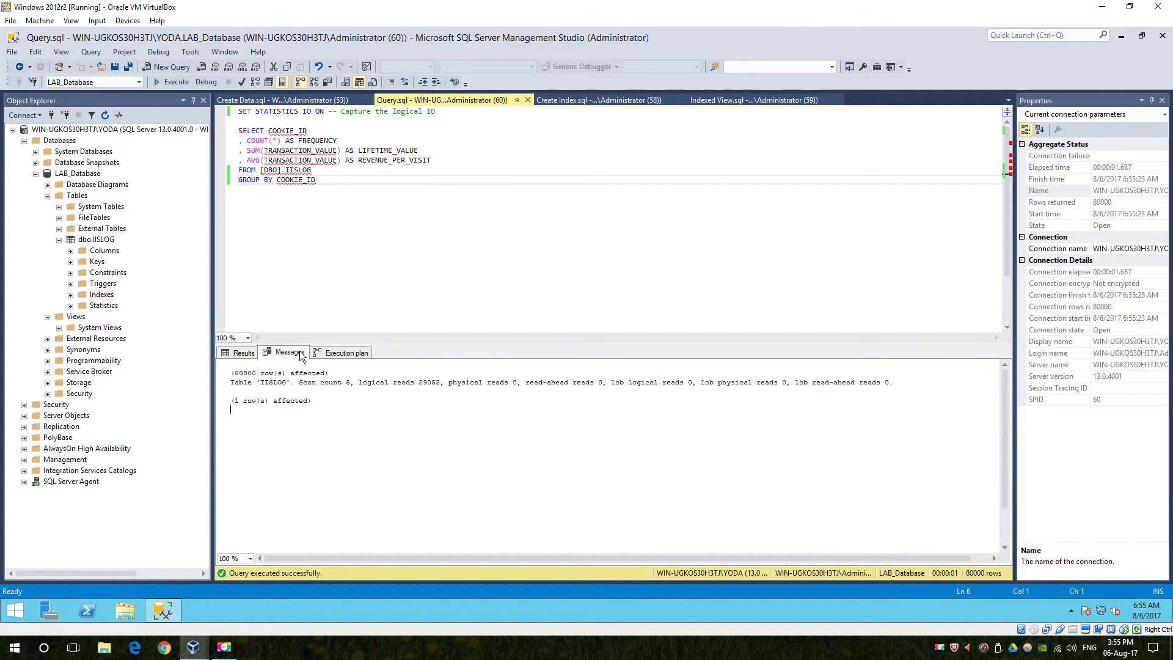
{"action": "mouse_move", "coordinate": [420, 388]}
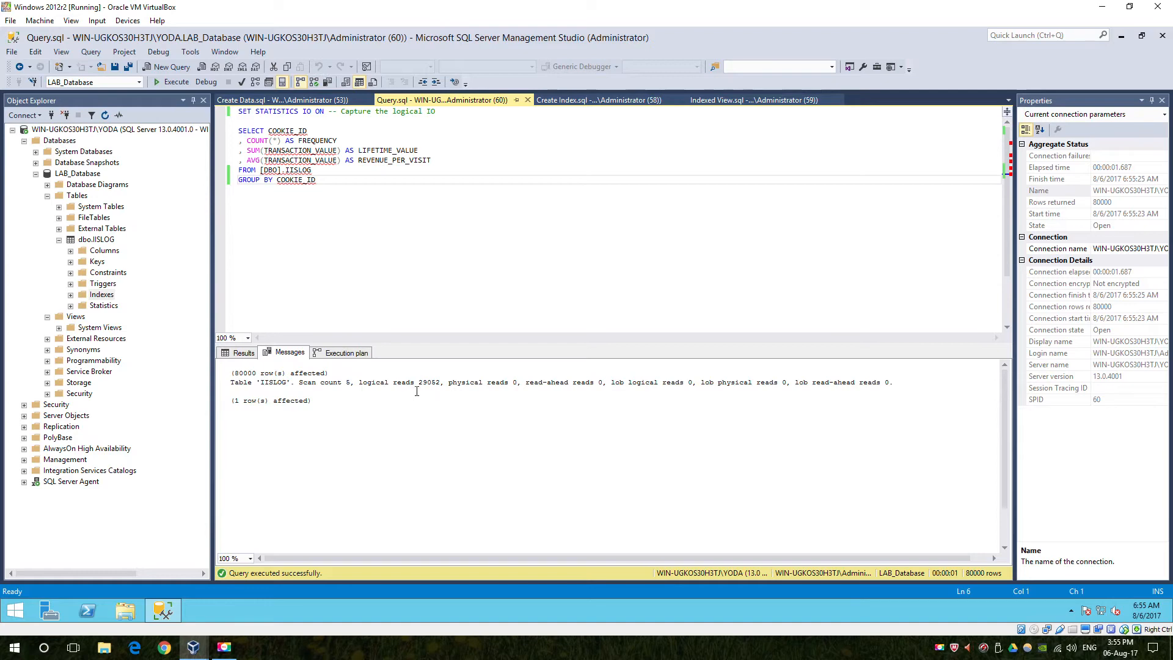
{"action": "left_click", "coordinate": [344, 352]}
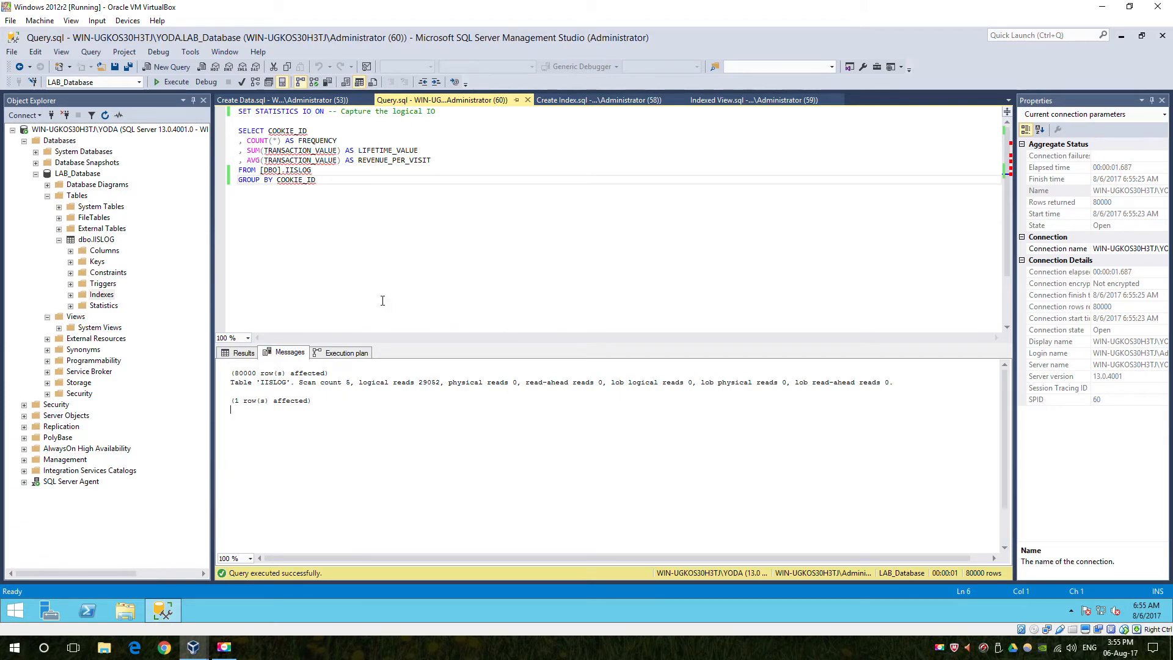
{"action": "mouse_move", "coordinate": [383, 276]}
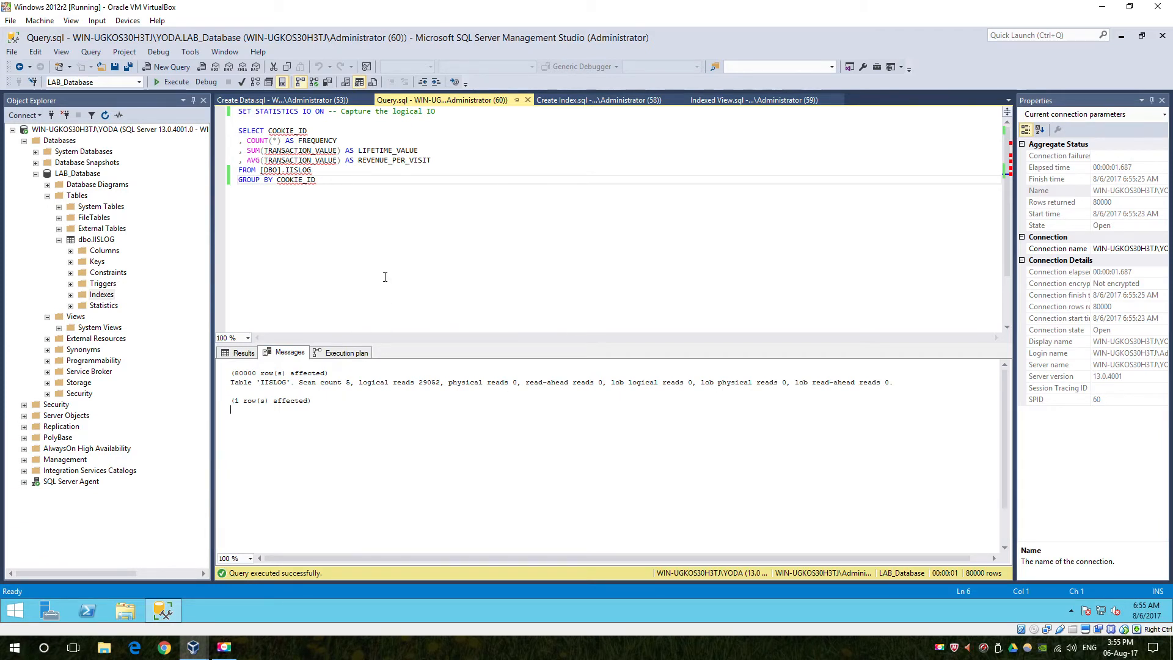
{"action": "mouse_move", "coordinate": [400, 253]}
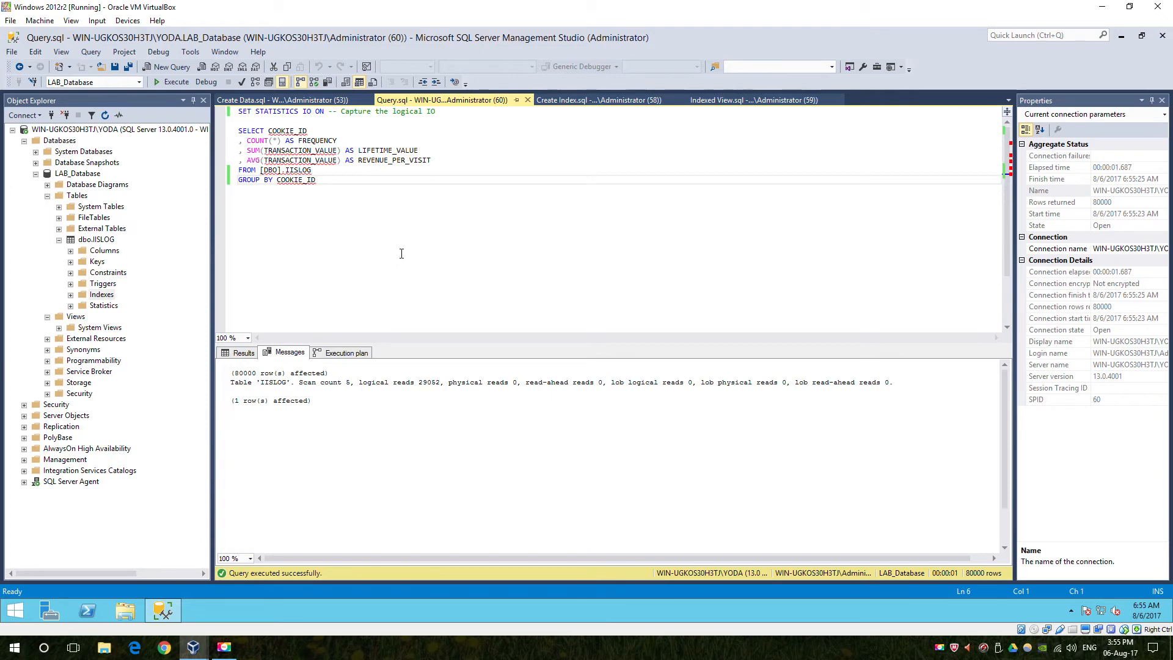
- Run the Indexed View.sql script to create the RFM view and its unique clustered index
{"action": "left_click", "coordinate": [752, 99]}
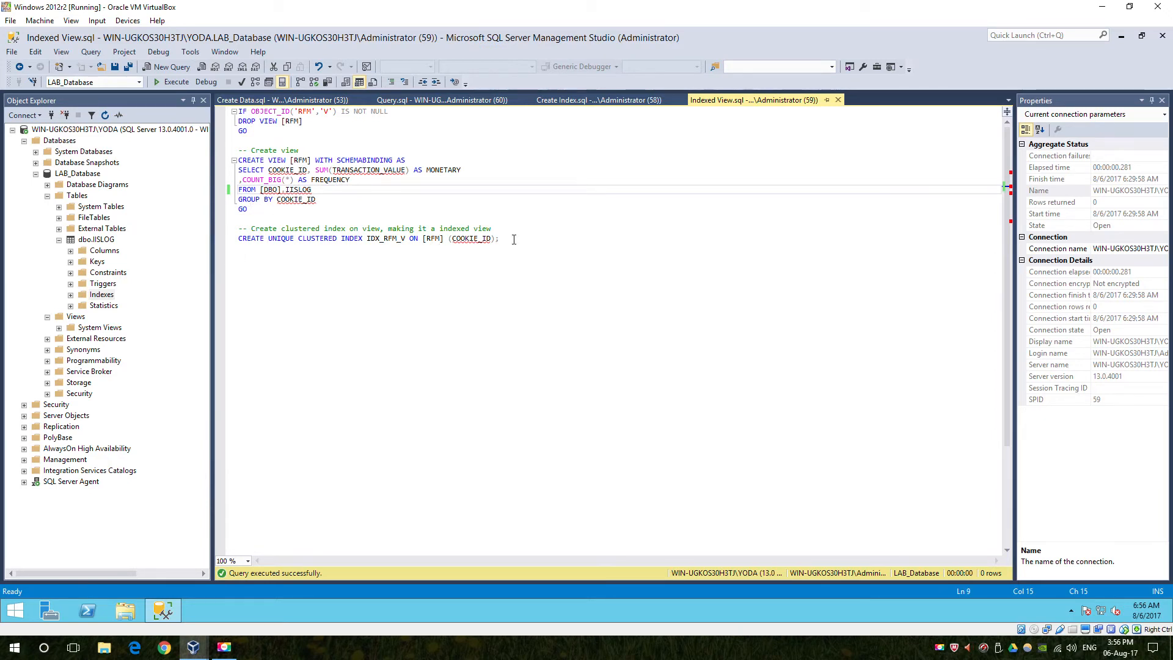
{"action": "mouse_move", "coordinate": [175, 82]}
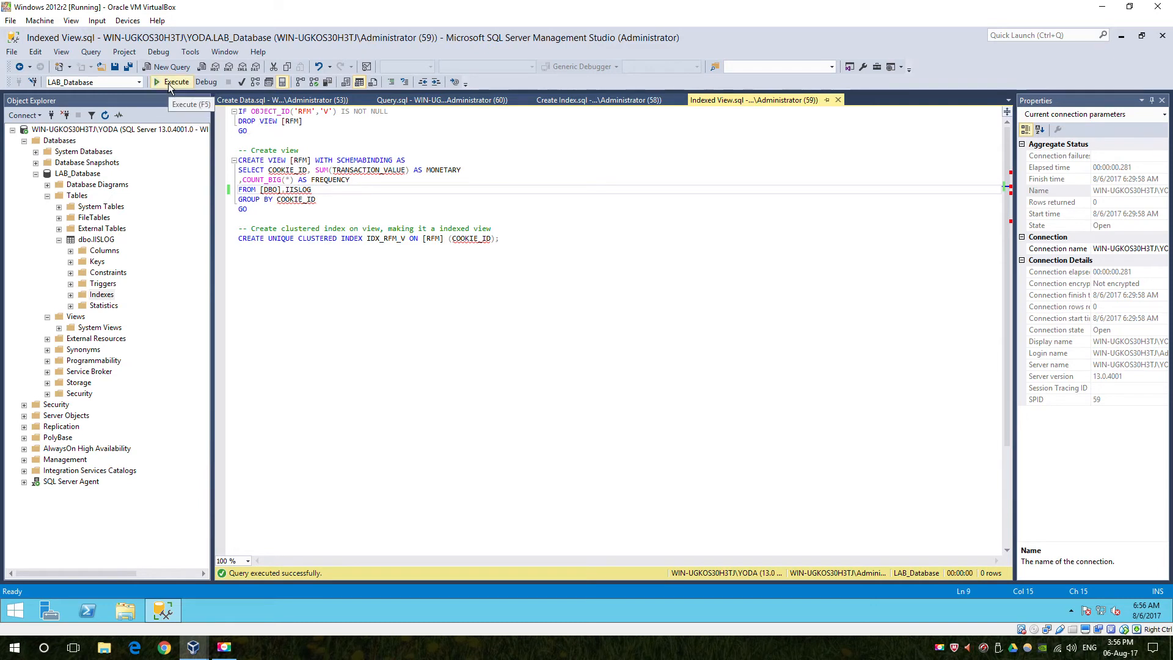
{"action": "left_click", "coordinate": [173, 82]}
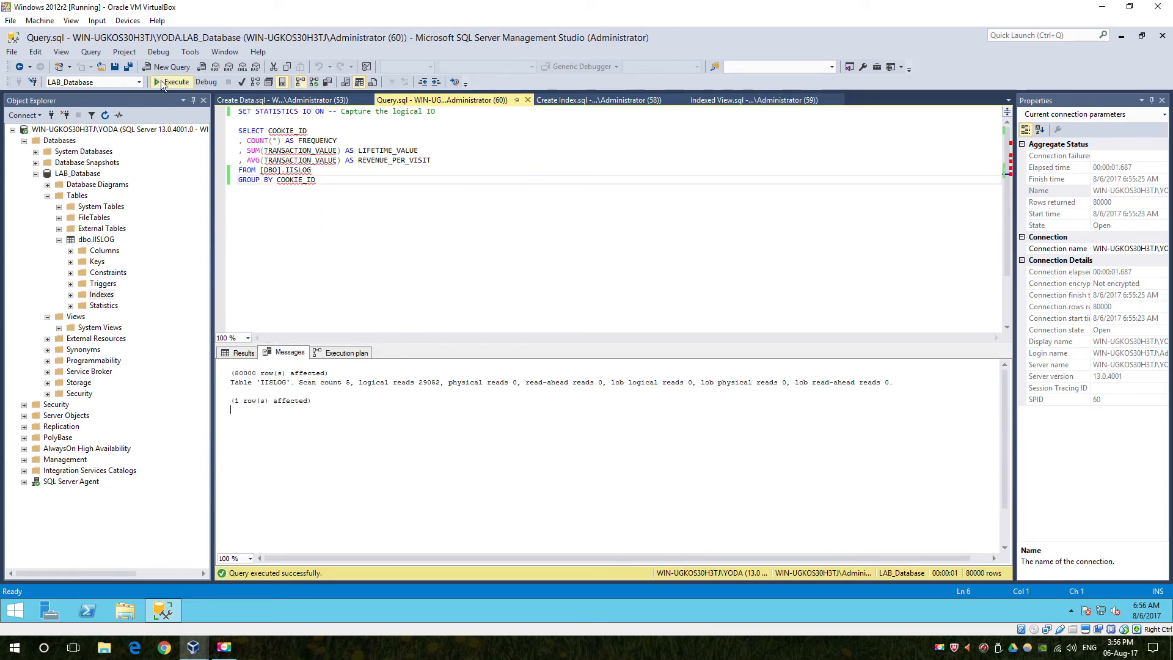
- Re-execute the query against the RFM indexed view: 289 logical reads via Clustered Index Scan
{"action": "left_click", "coordinate": [173, 81]}
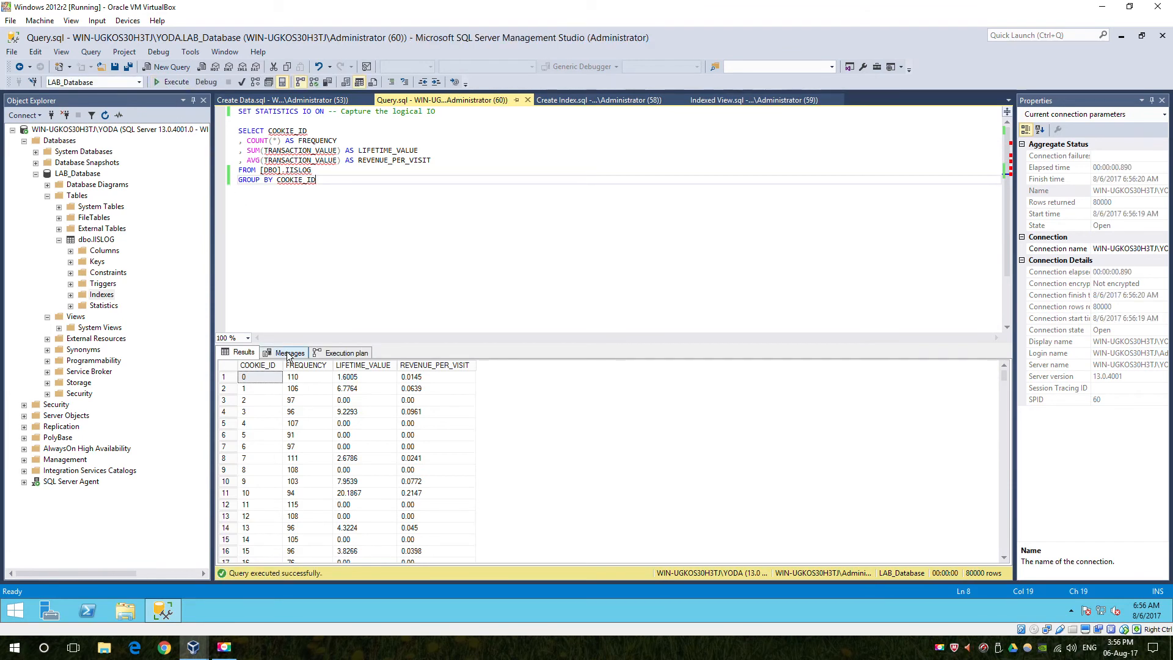
{"action": "left_click", "coordinate": [289, 352]}
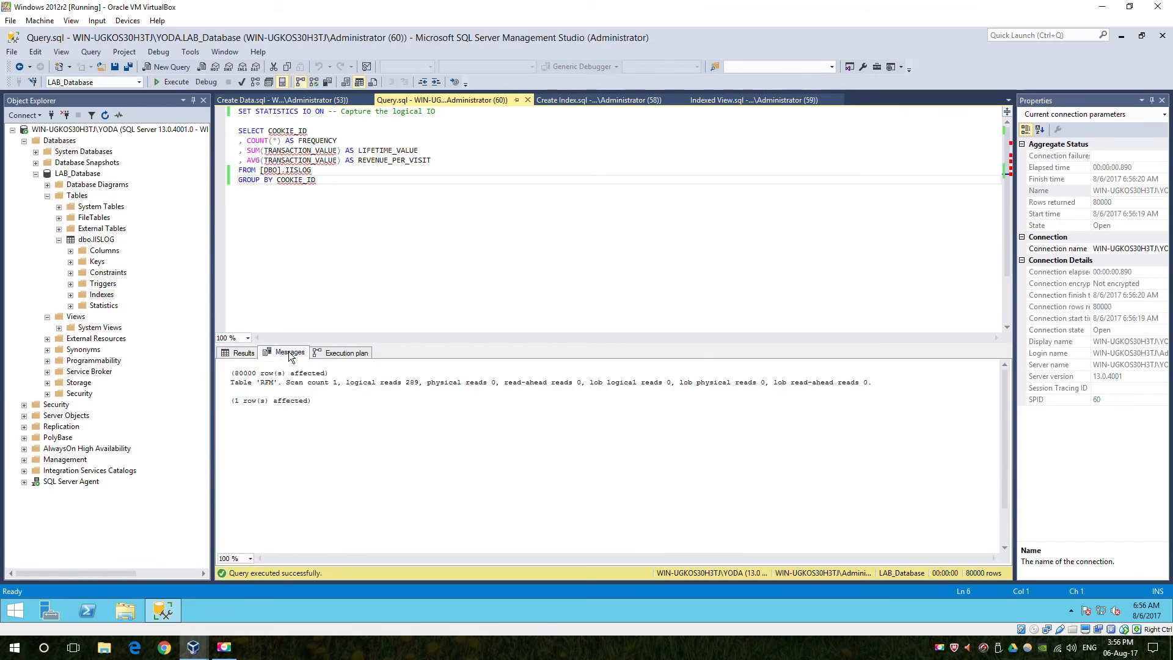
{"action": "double_click", "coordinate": [389, 383]}
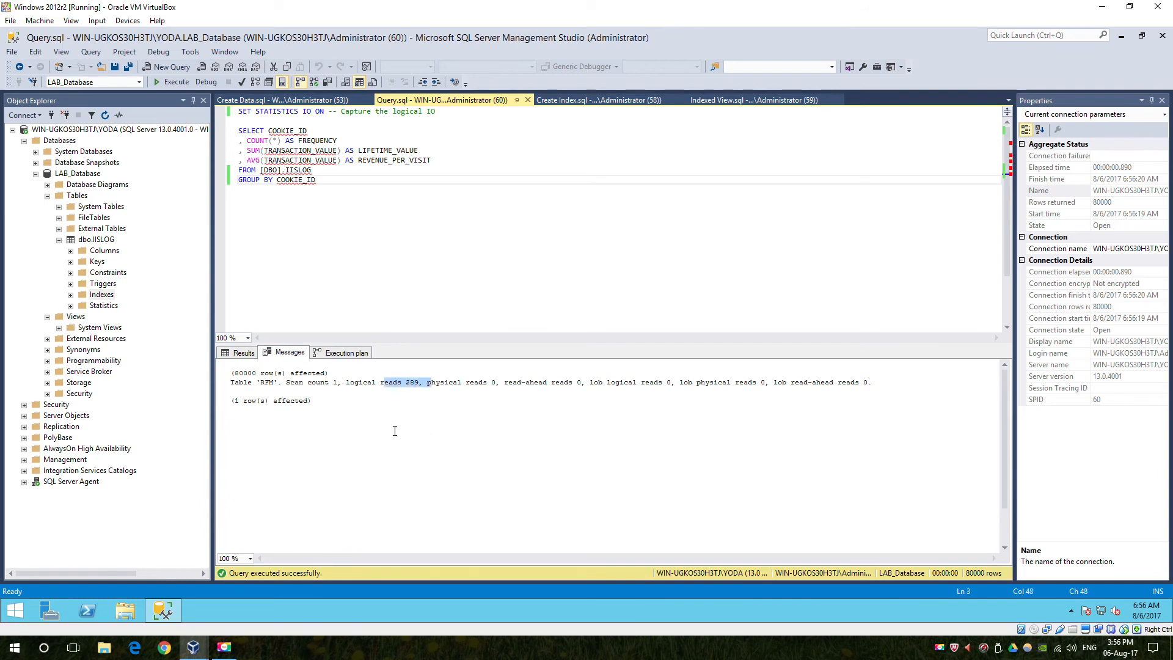
{"action": "left_click", "coordinate": [343, 352]}
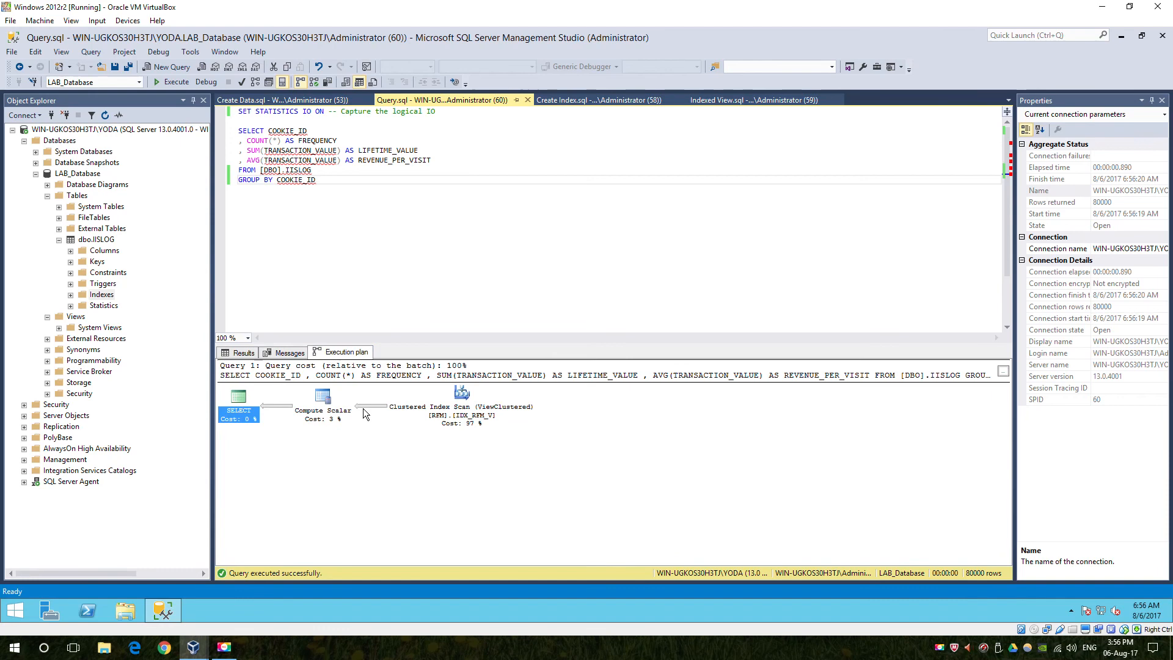
{"action": "mouse_move", "coordinate": [492, 437]}
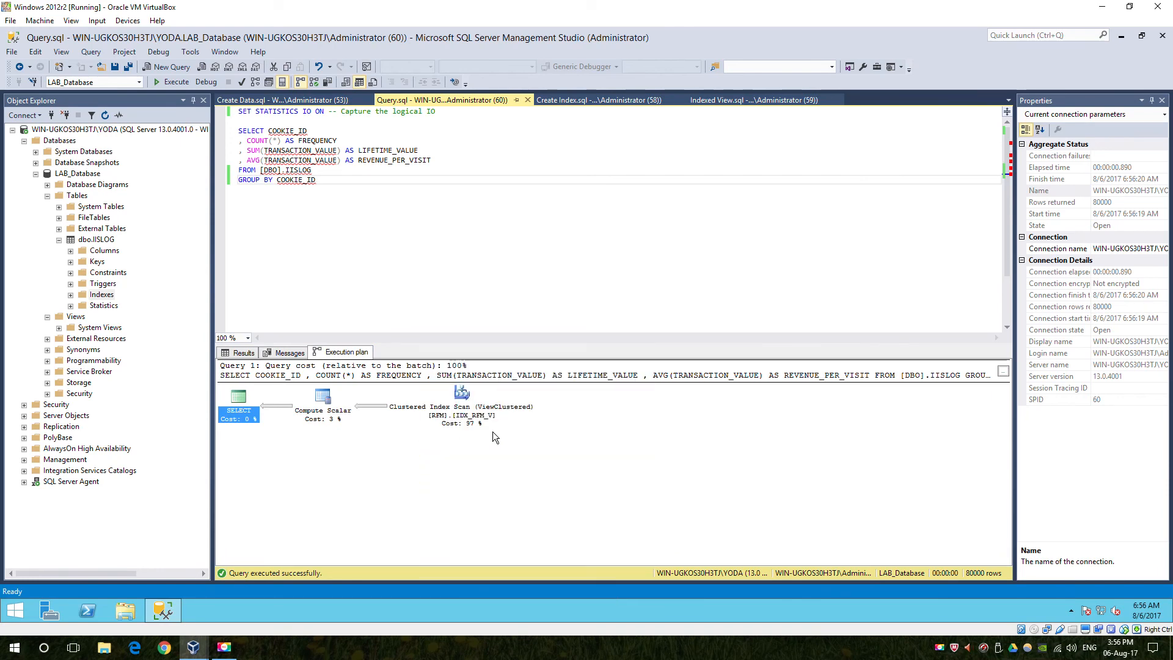
{"action": "mouse_move", "coordinate": [448, 436]}
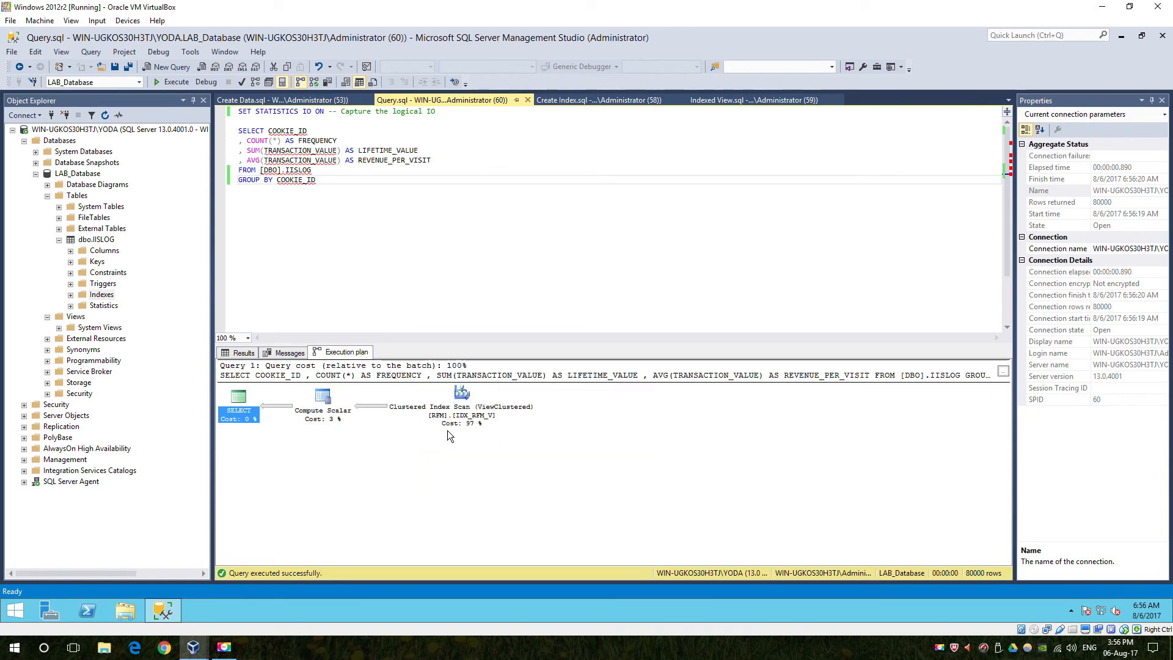
{"action": "mouse_move", "coordinate": [318, 396]}
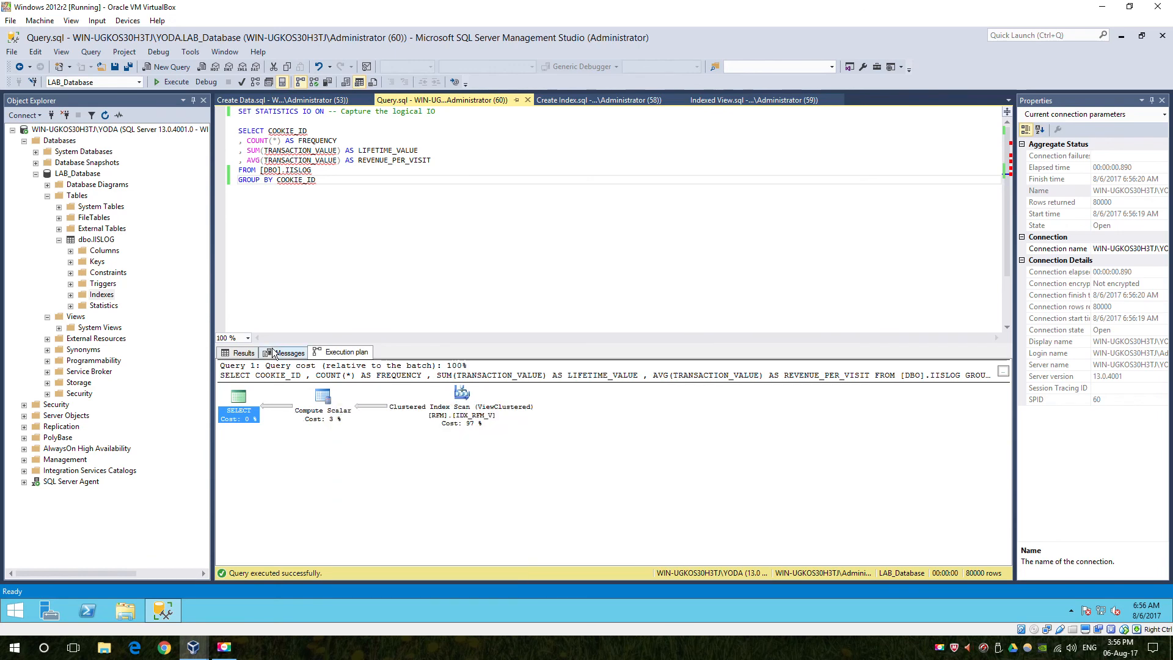
{"action": "left_click", "coordinate": [289, 352]}
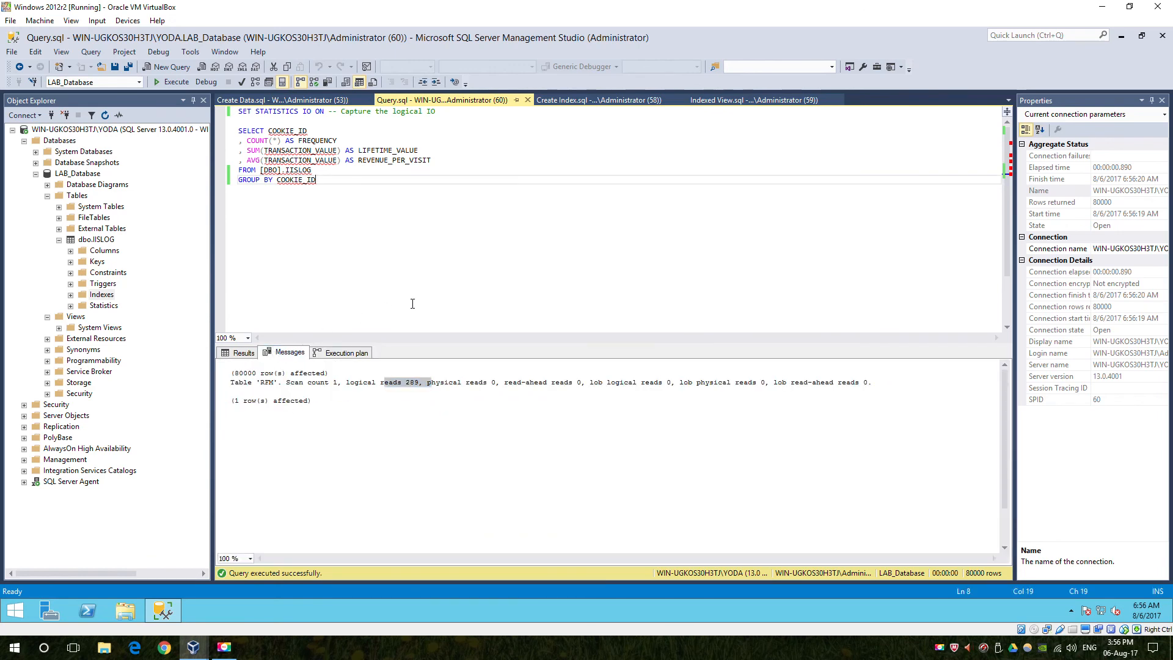